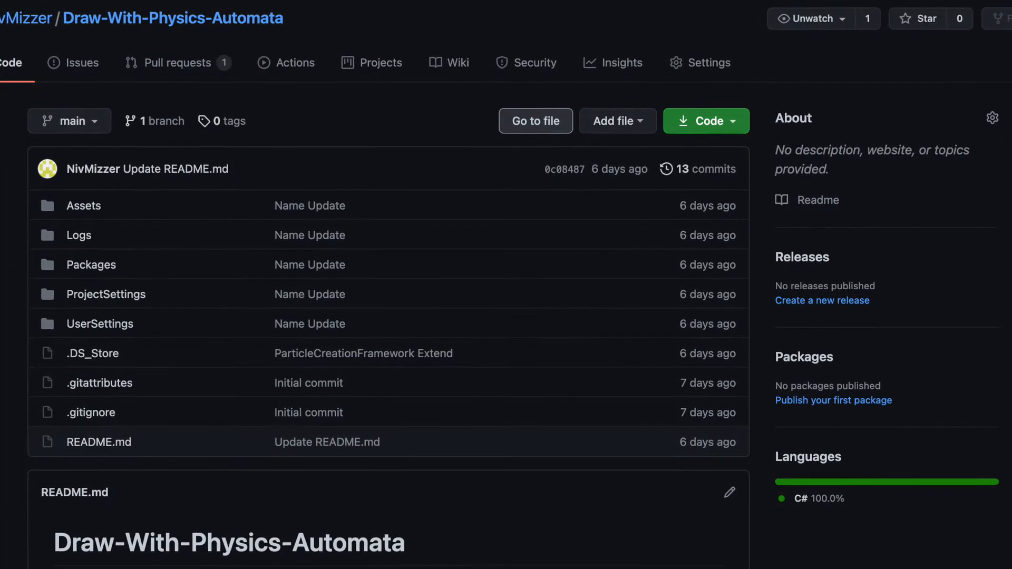
Confirm the name of the newly created CellObject asset
scroll("down", 3)
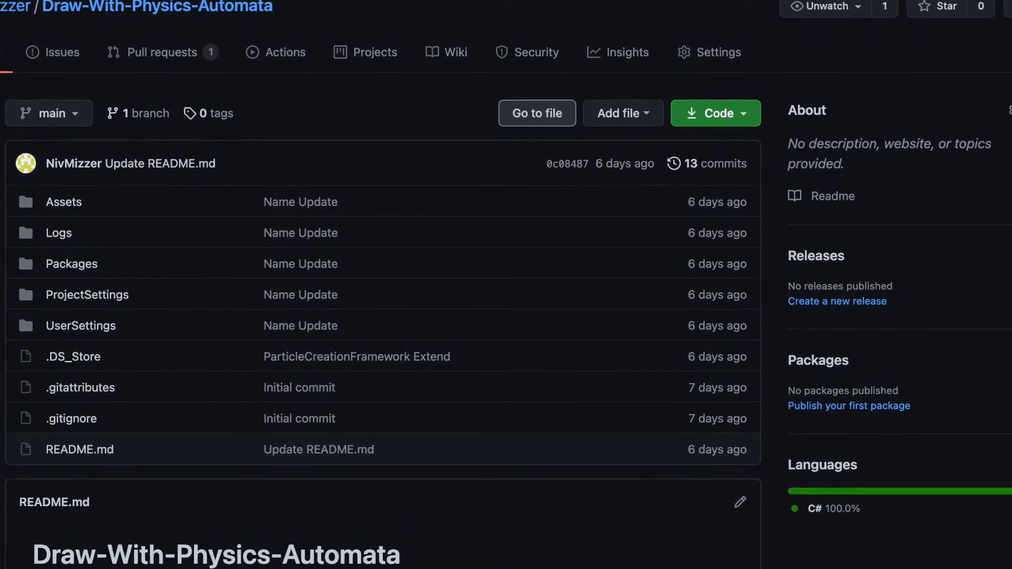
scroll("down", 3)
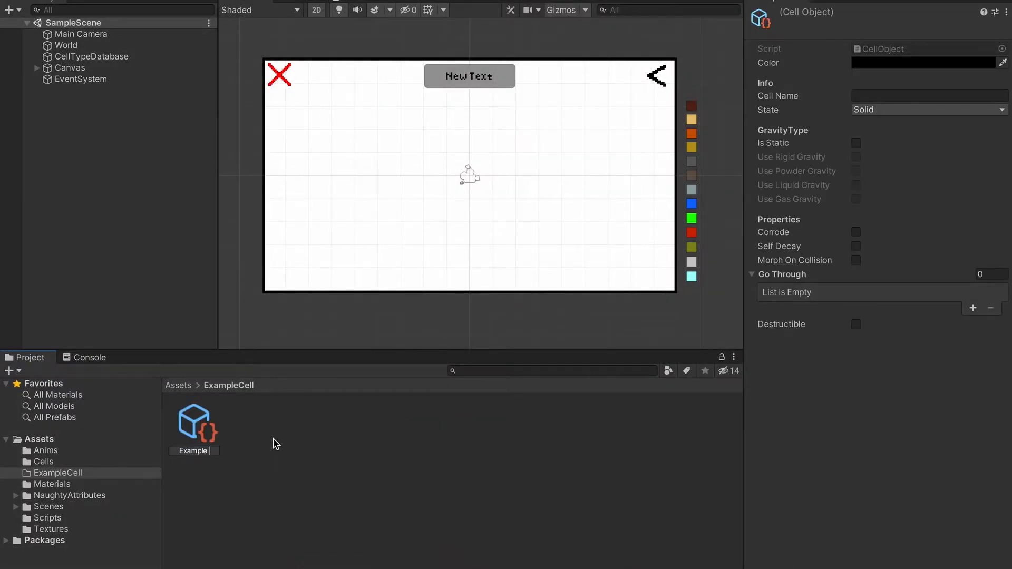
left_click(194, 420)
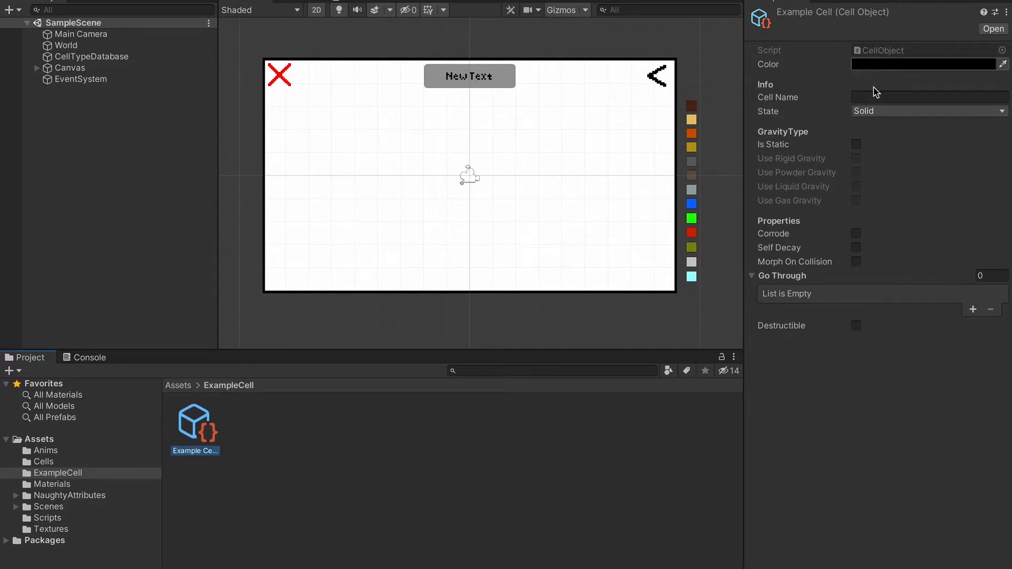
Colour the cell blue and set its Cell Name to 'Example Cell'
left_click(927, 65)
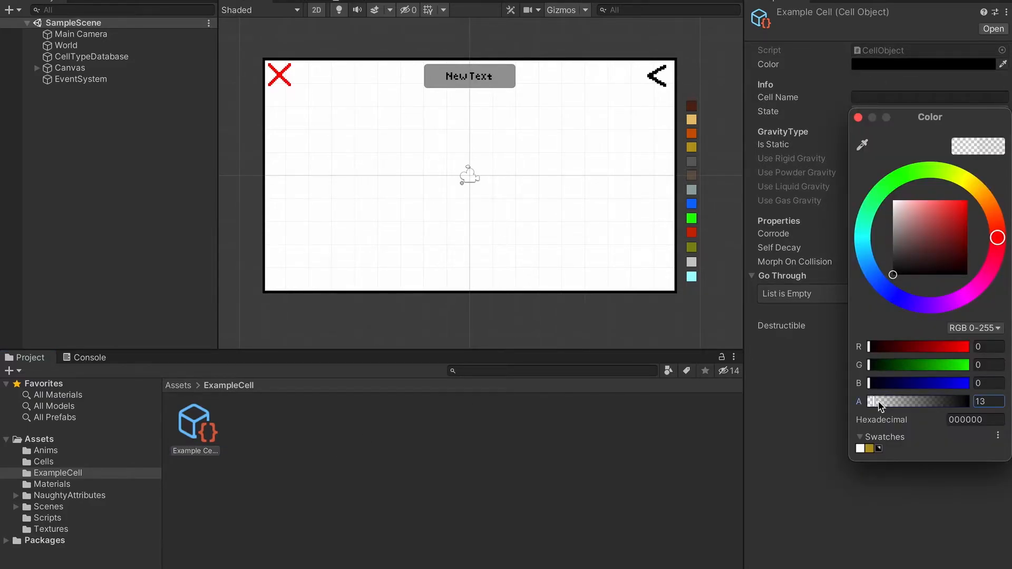
left_click_drag(878, 402, 959, 401)
type("E")
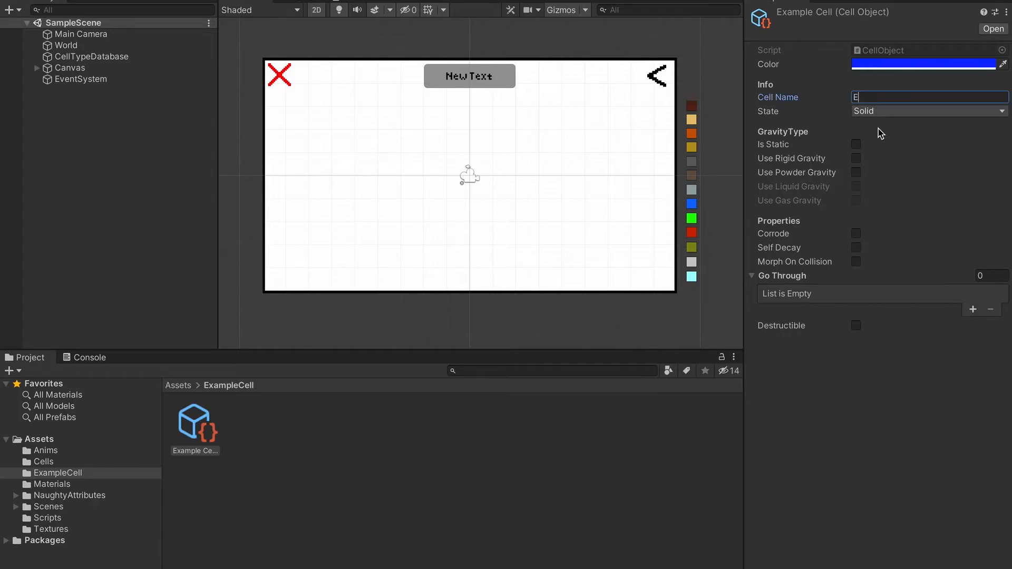
type("xample Cell")
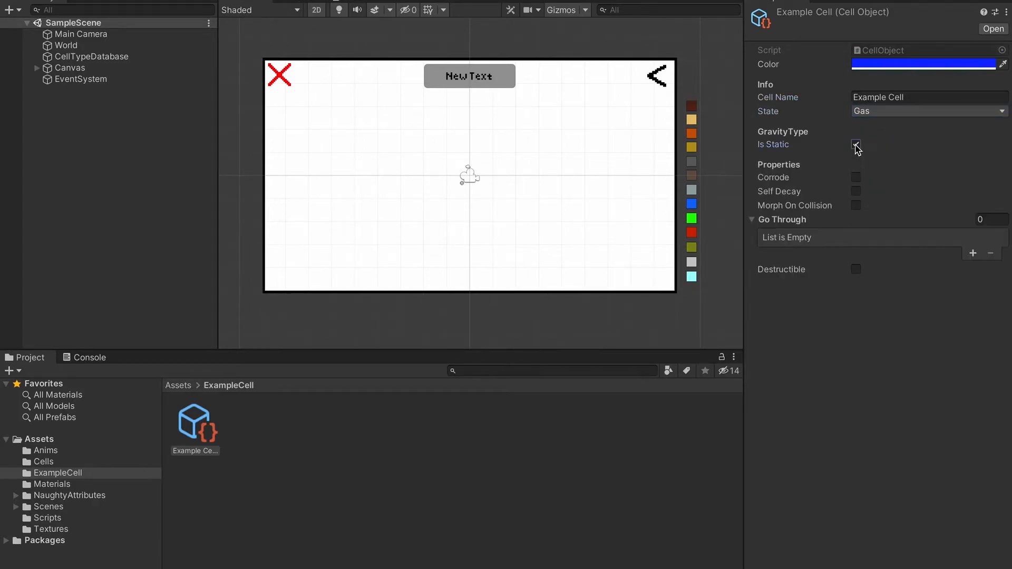
Set the cell's State to Liquid and try corrosion with values 53 and 28
left_click(930, 111)
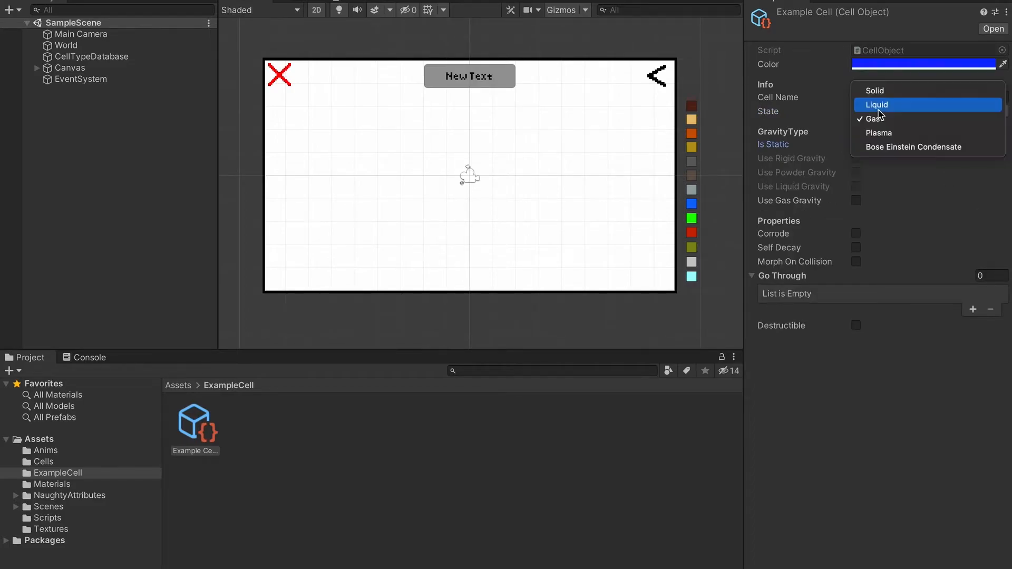
left_click(877, 104)
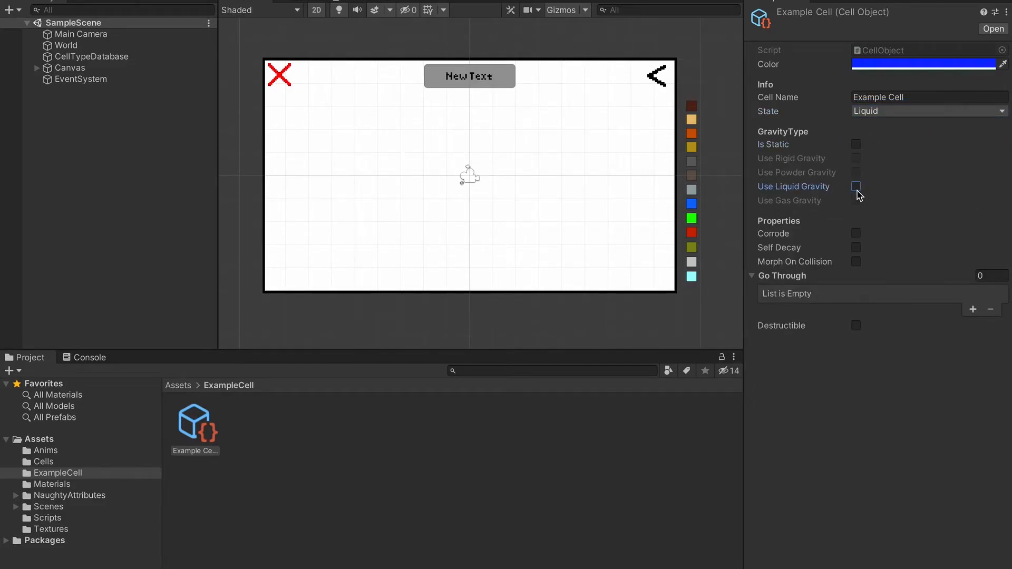
left_click(856, 234)
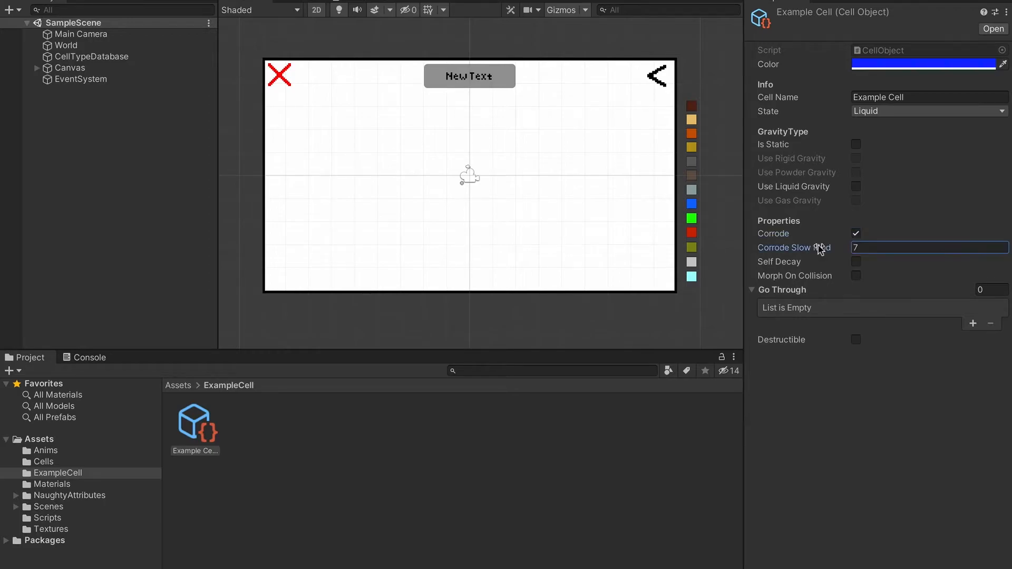
type("53")
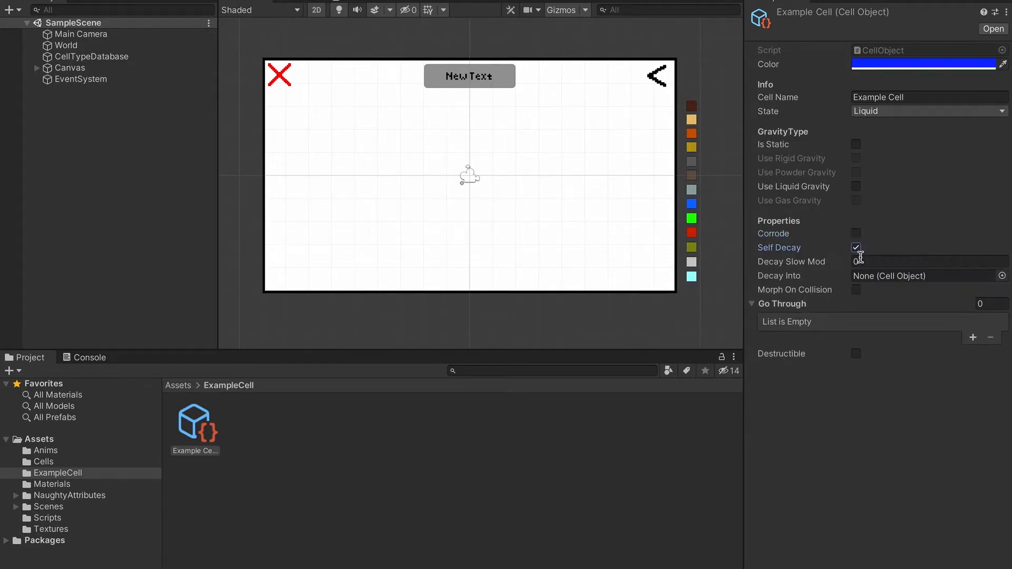
type("28")
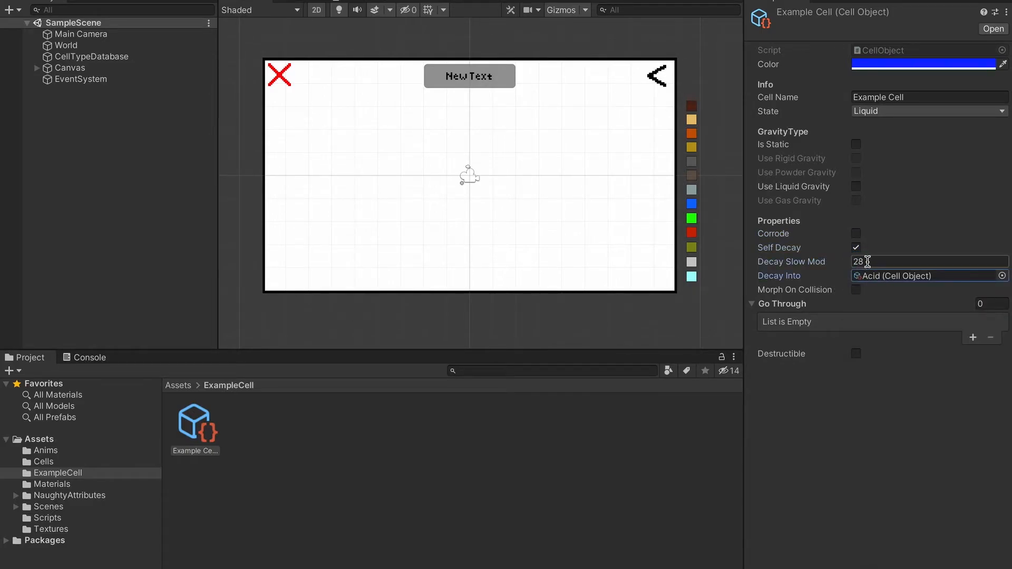
Try Self Decay and Morph On Collision (slow mod 1, morph cell slot), leaving them off
left_click(856, 246)
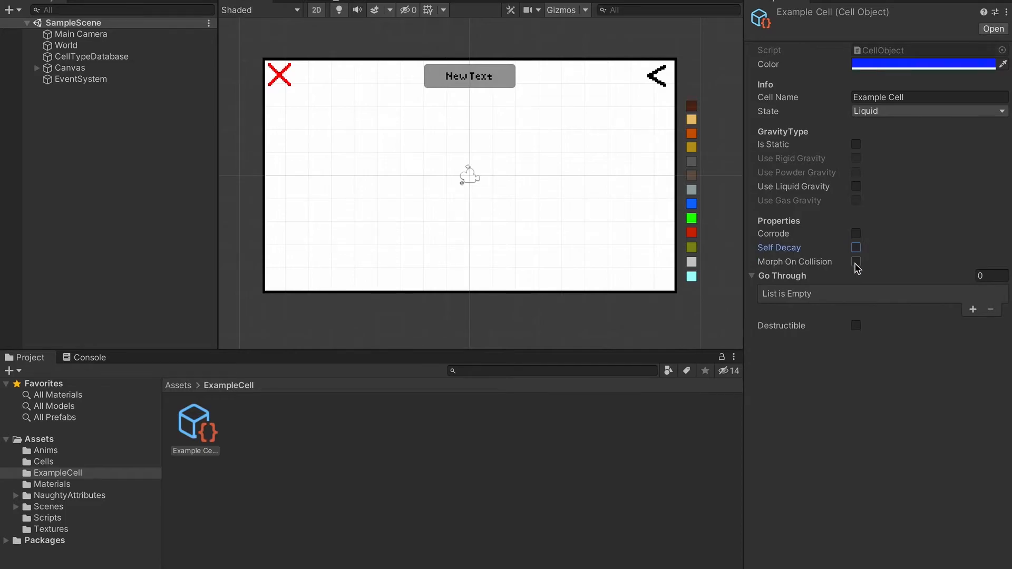
left_click(856, 262)
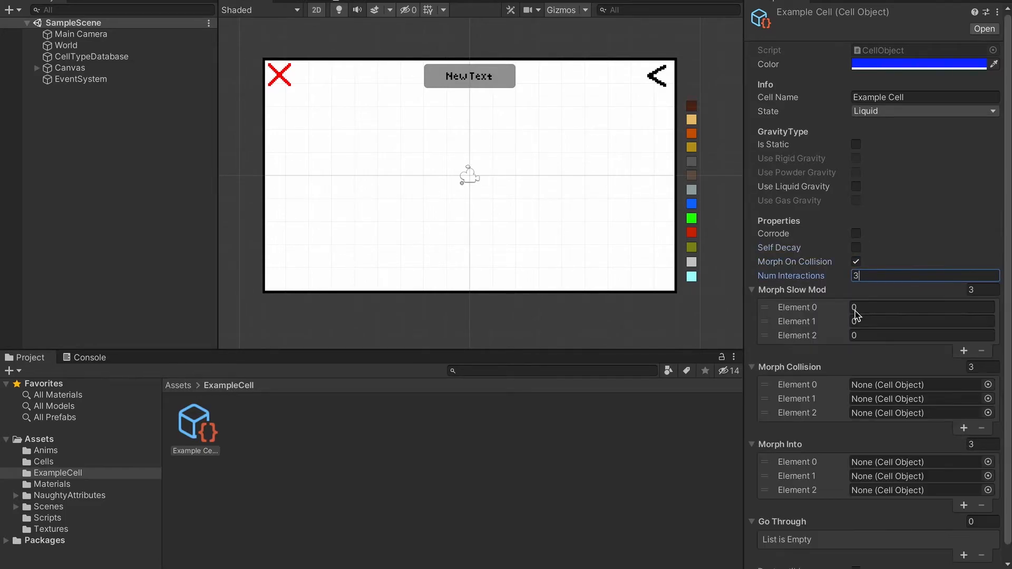
left_click(924, 321)
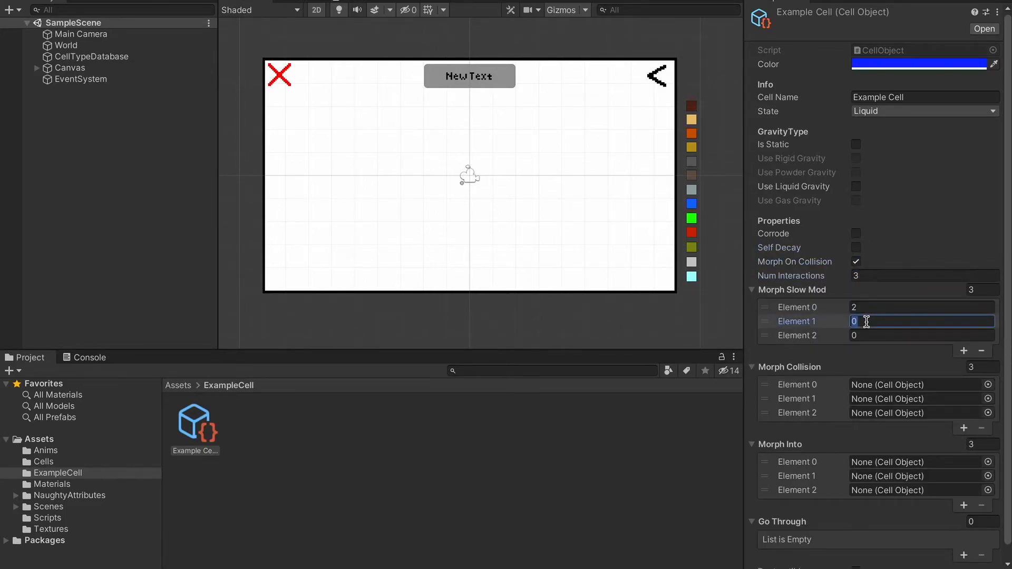
type("1")
left_click(922, 335)
type("6")
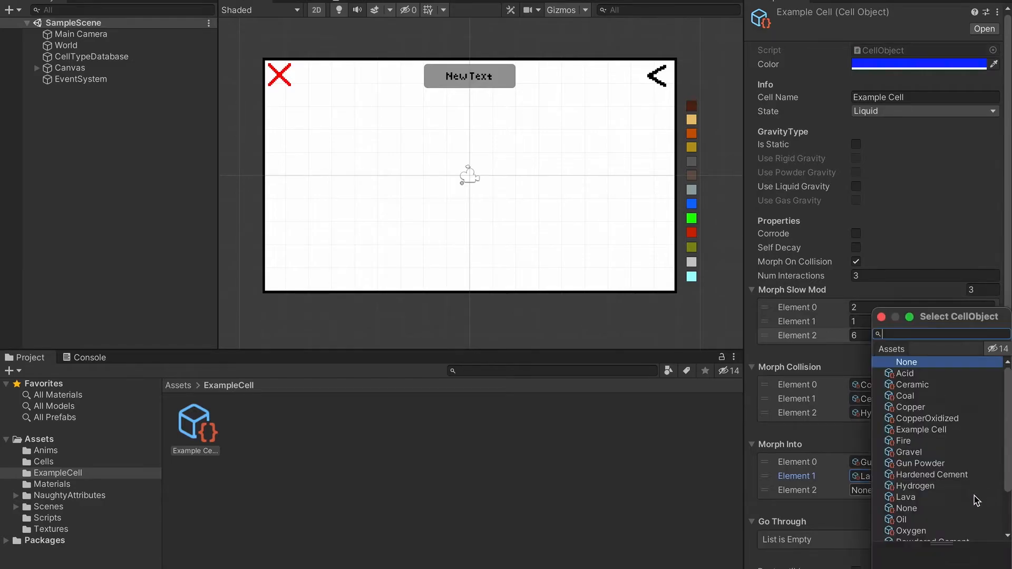
left_click(919, 429)
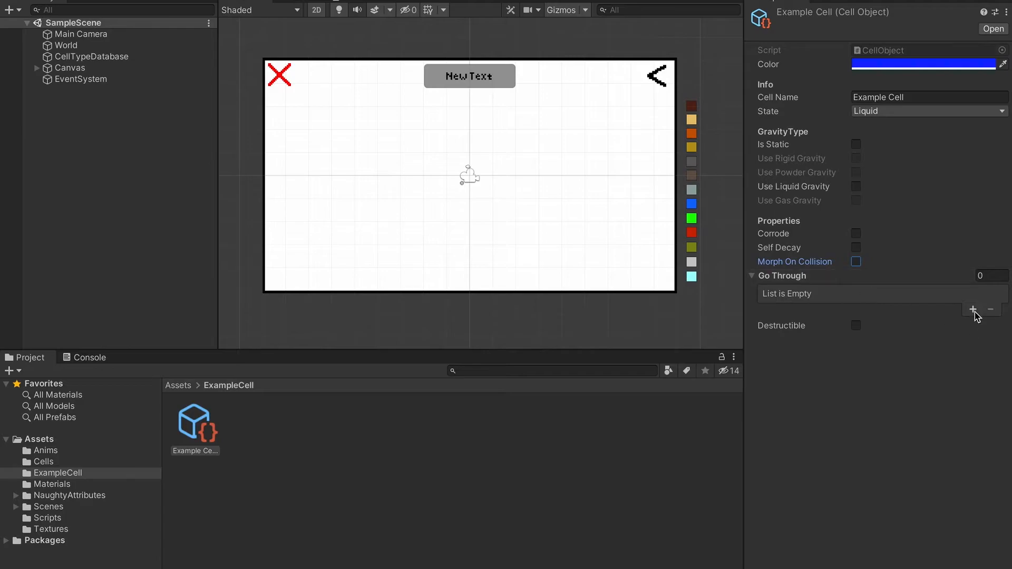
Let the cell go through Acid and Water, make it destructible, and select CellTypeDatabase
left_click(973, 310)
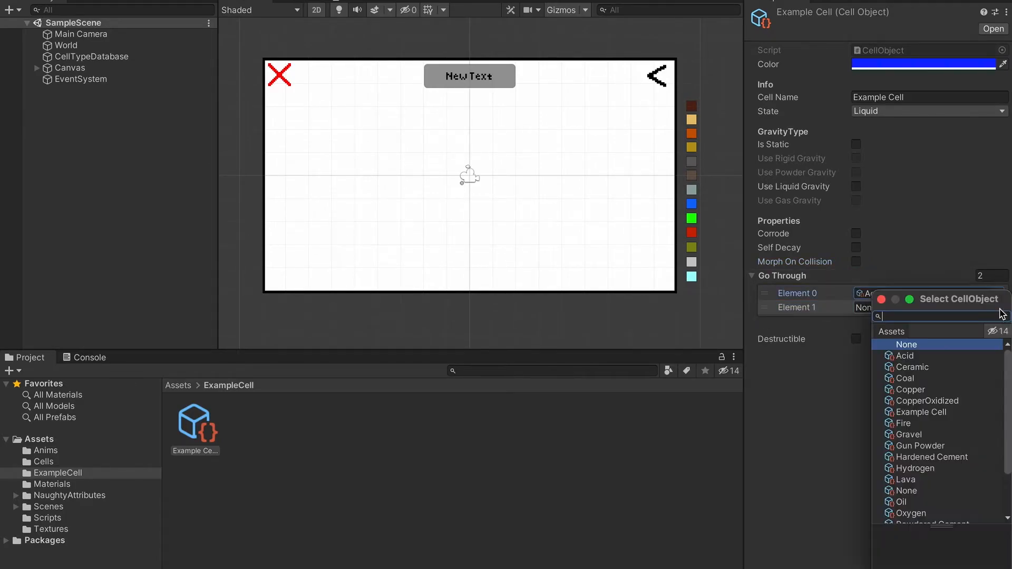
scroll("down", 3)
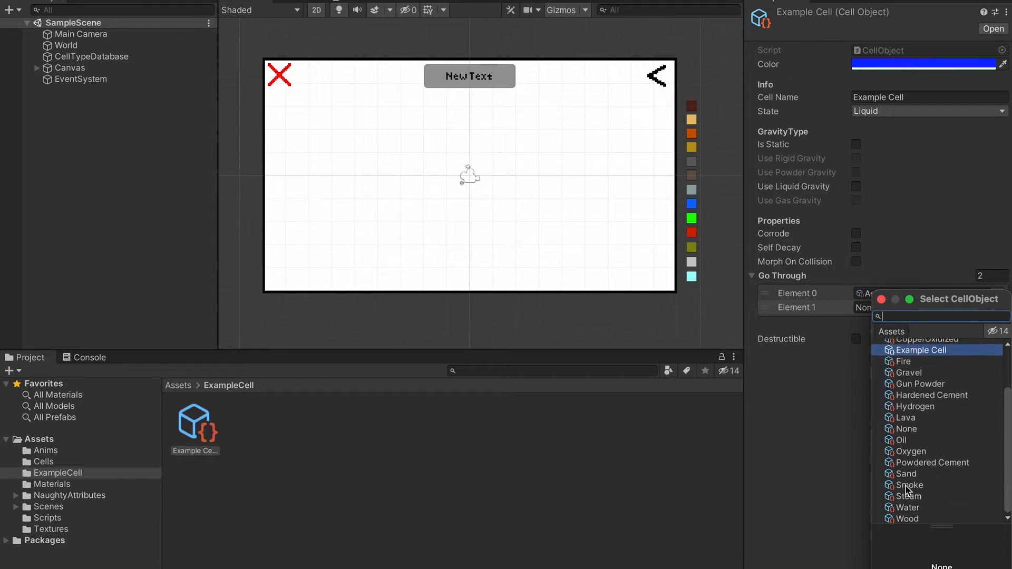
left_click(908, 507)
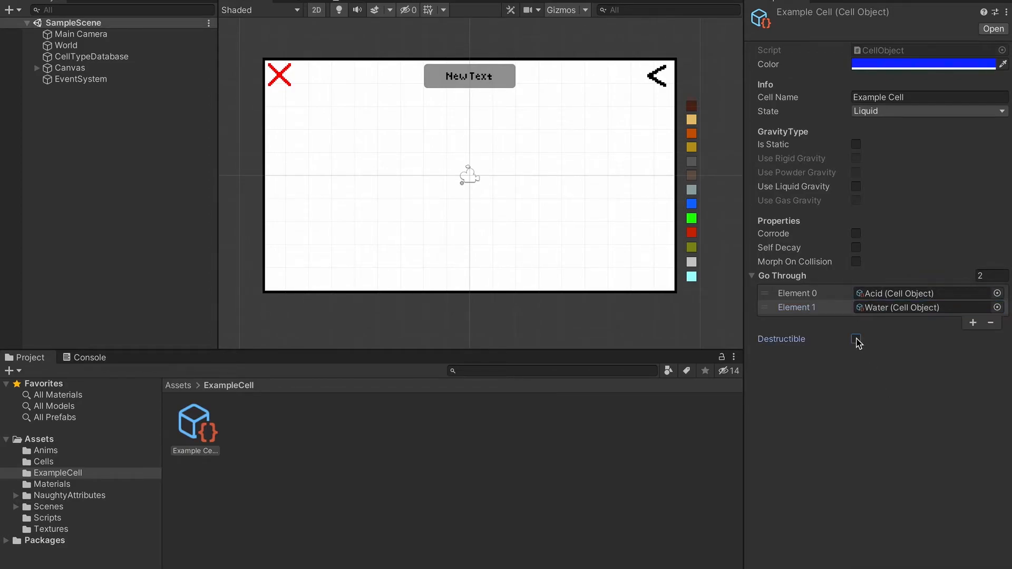
left_click(856, 338)
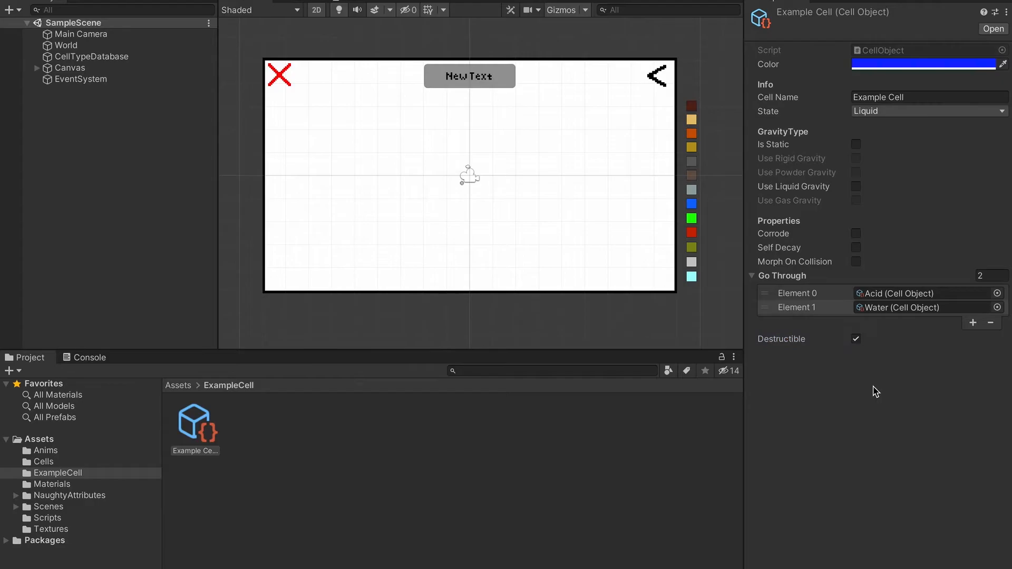
left_click(94, 57)
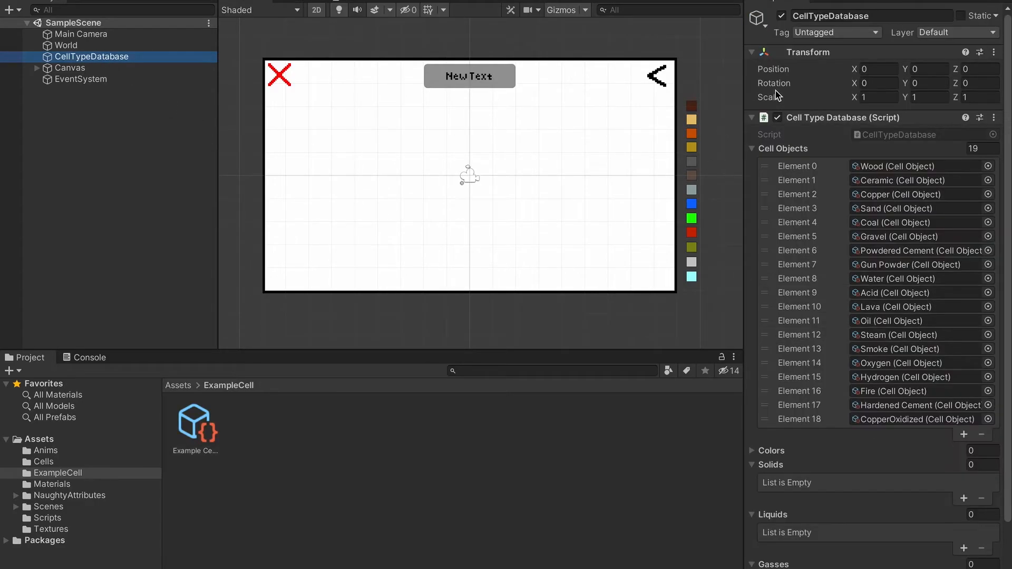
Register Example Cell as Element 19 in the database's Cell Objects list
left_click(195, 417)
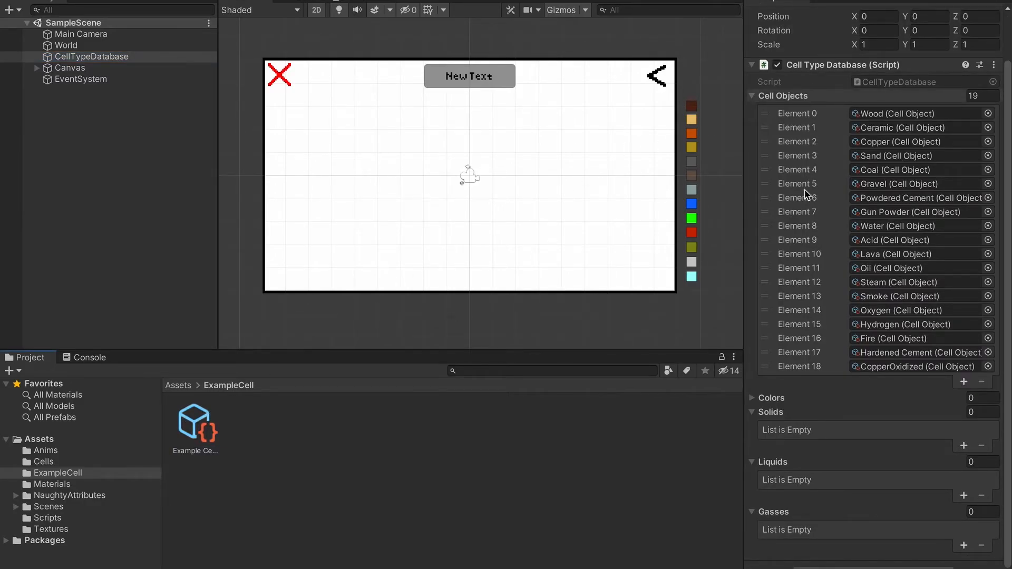
left_click(964, 382)
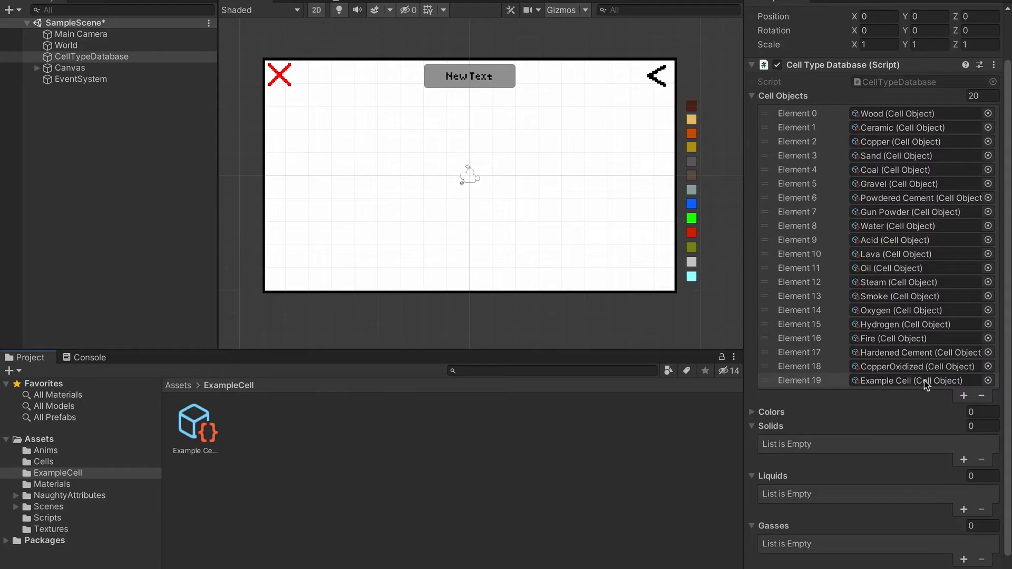
left_click(36, 68)
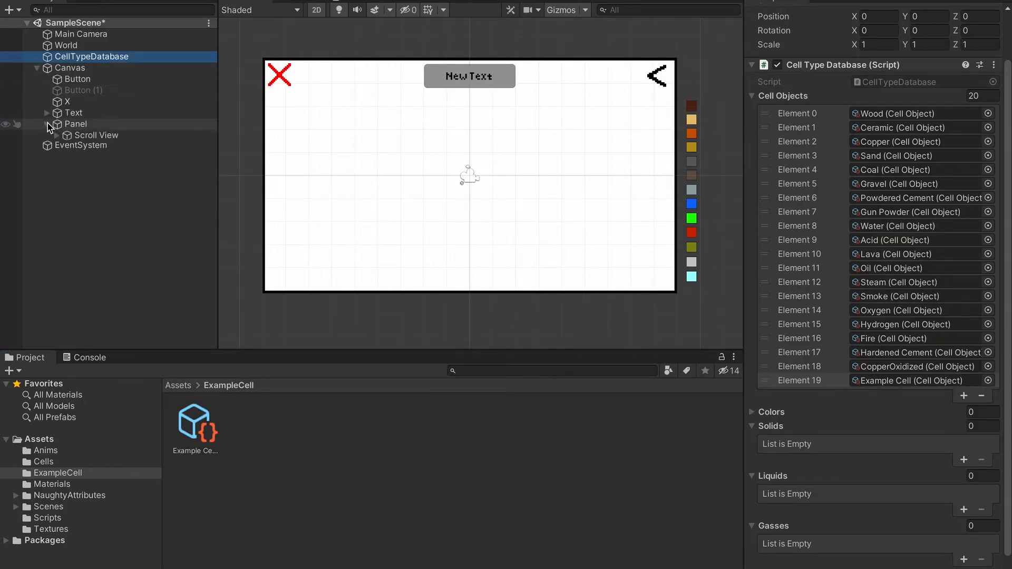
Duplicate the Fire button as ExampleButton, pointing its On Click to Example Cell, placed last
left_click(56, 124)
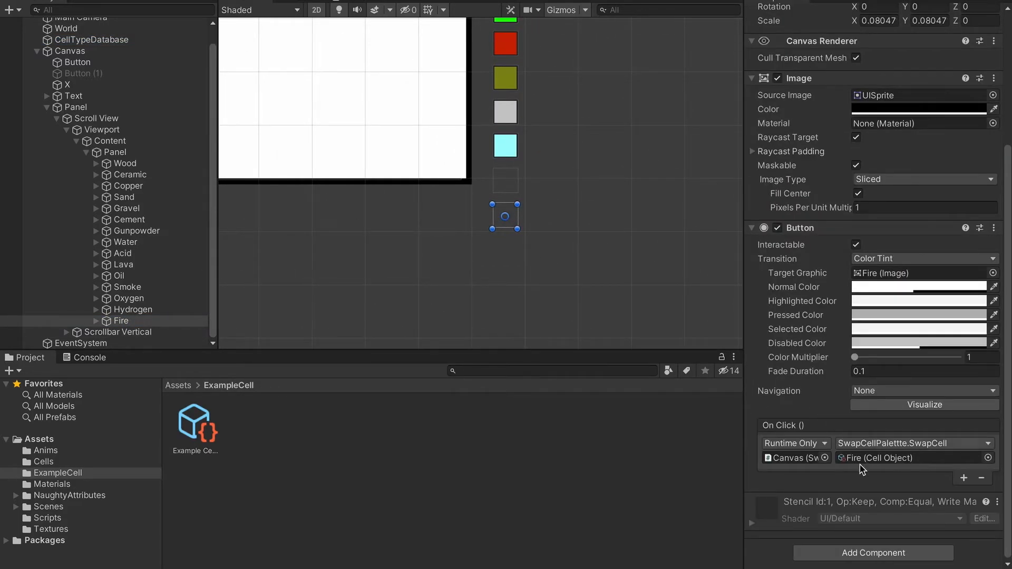
right_click(120, 321)
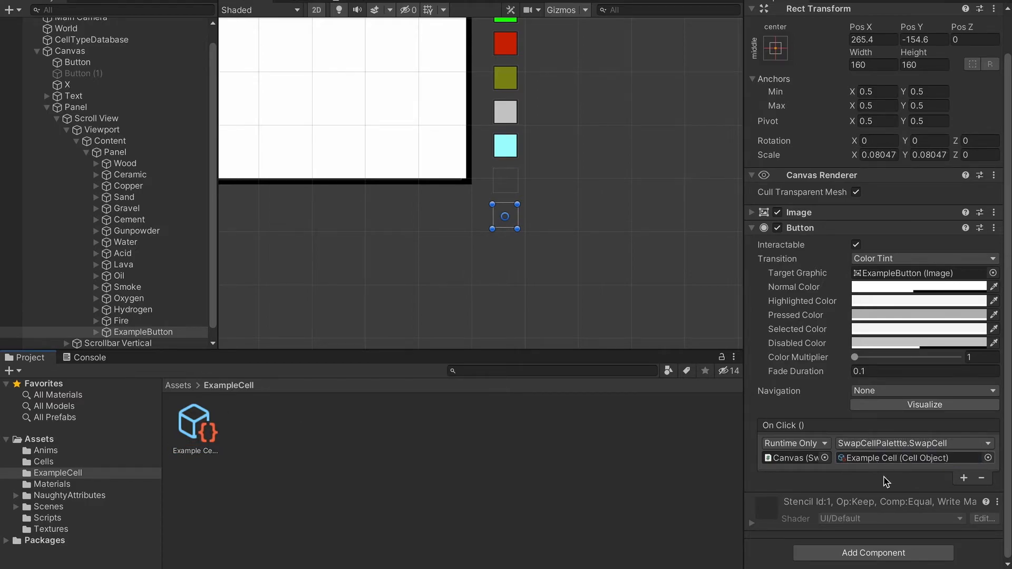
scroll("down", 3)
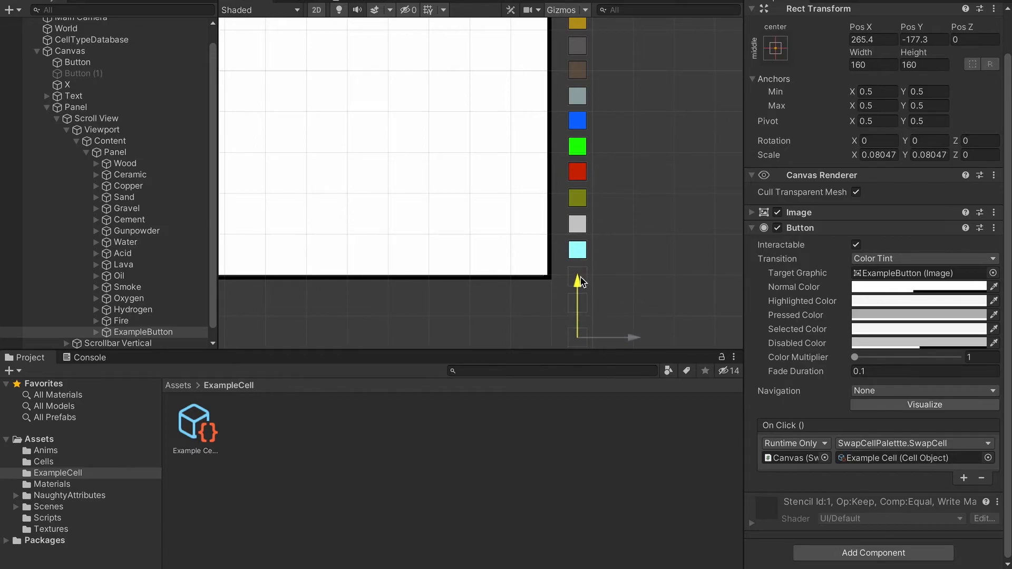
left_click(112, 140)
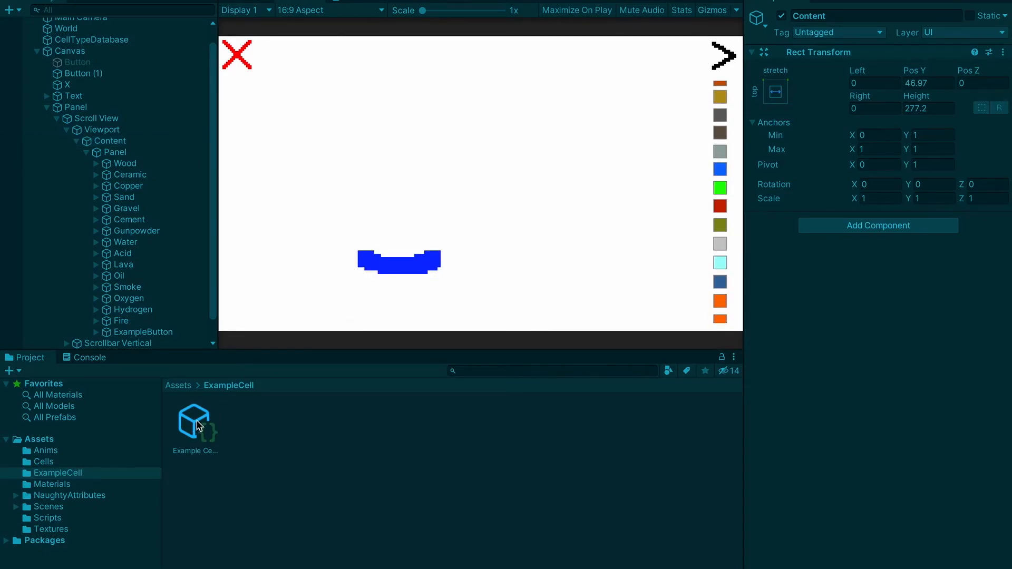
Enable Use Liquid Gravity on the Example Cell asset so its blob falls
left_click(195, 419)
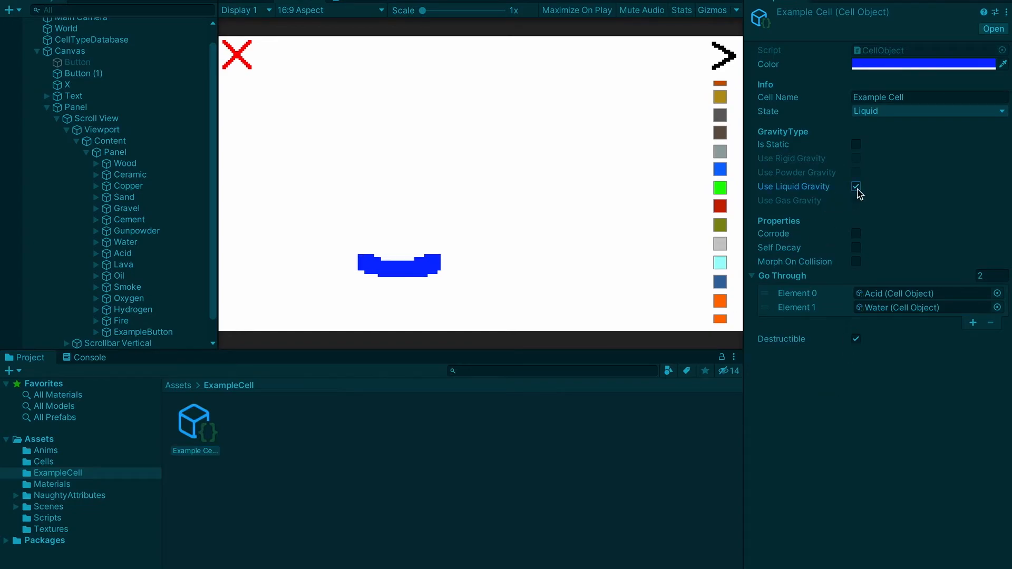
left_click(856, 187)
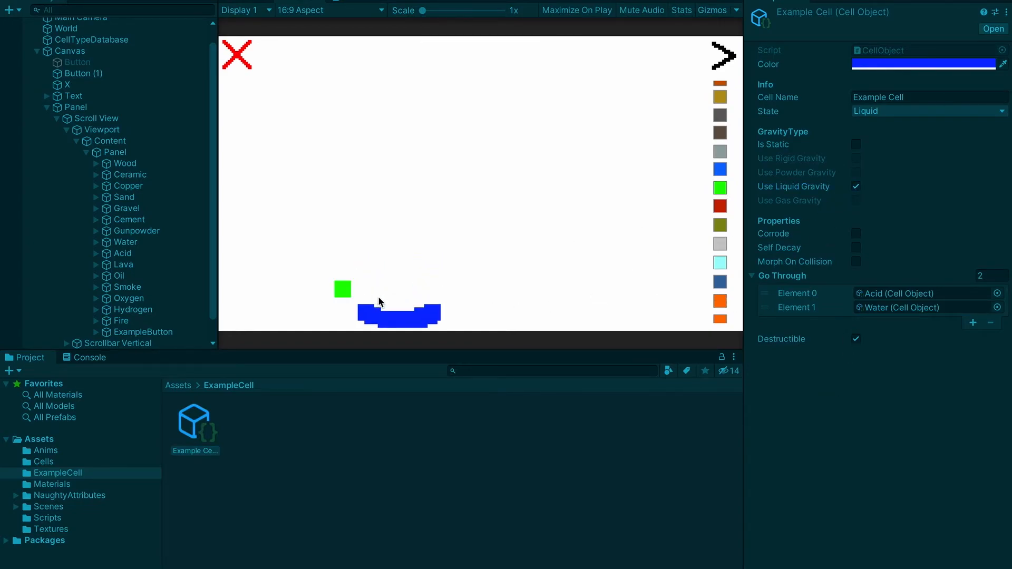